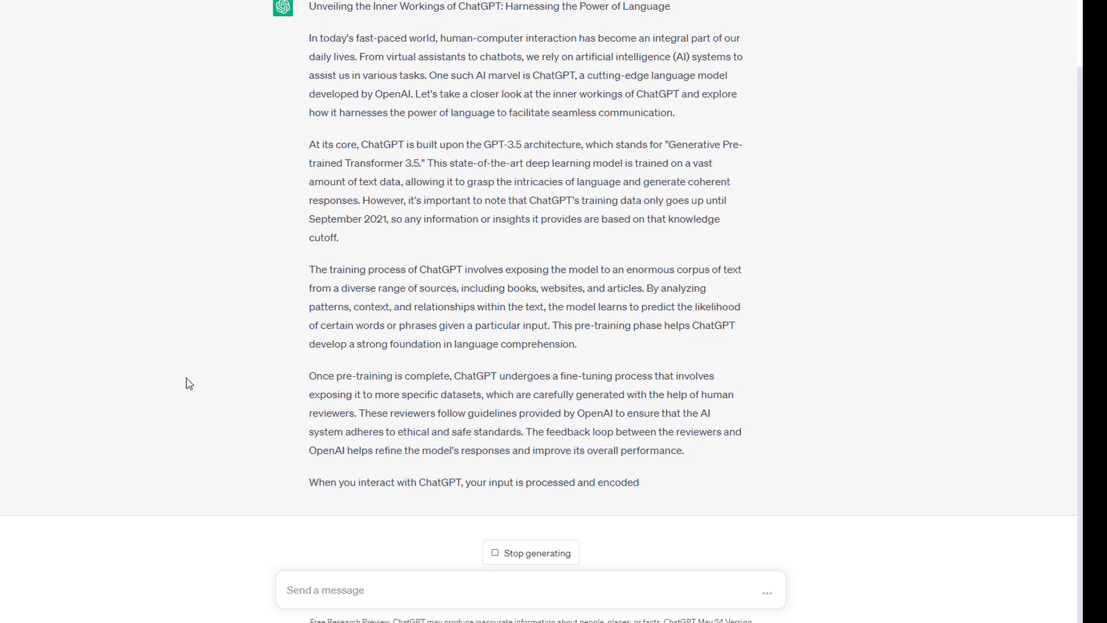
mouse_move(203, 270)
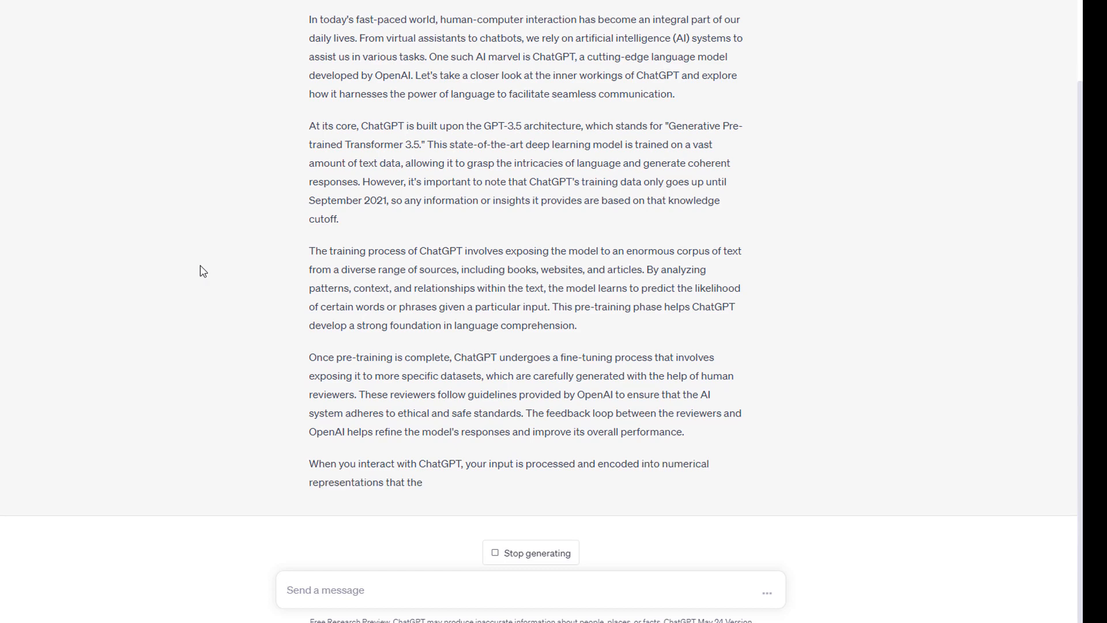
scroll("down", 3)
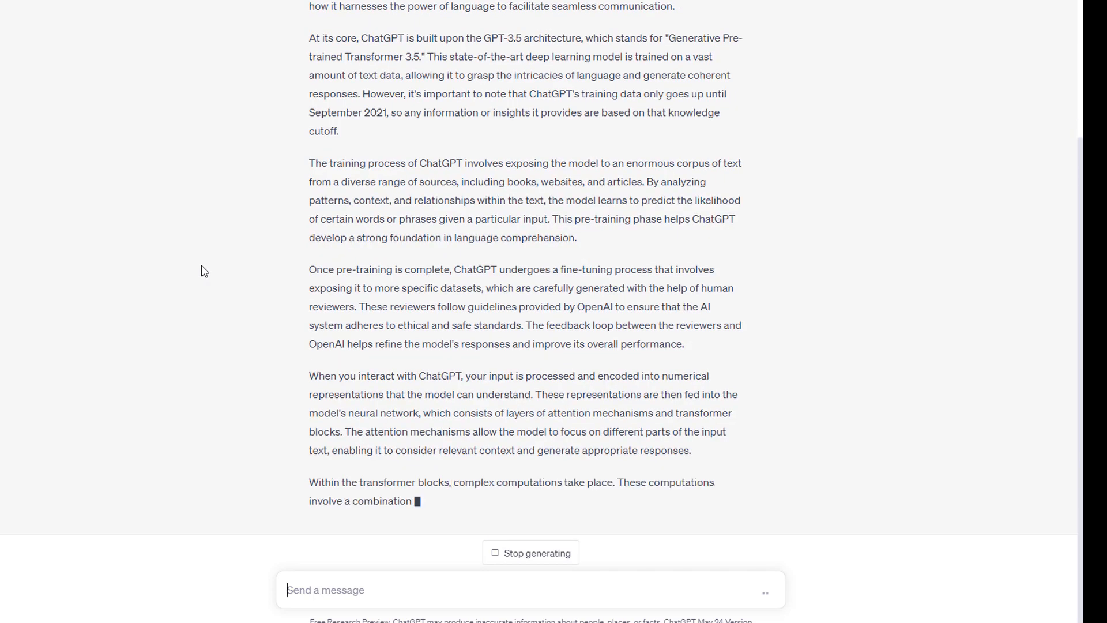